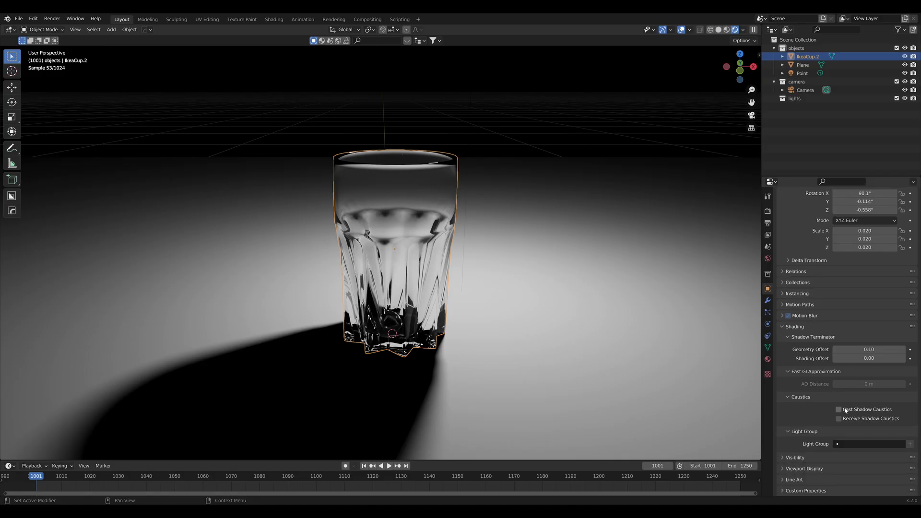
# Enable Cast Shadow Caustics on the glass object's shading settings.
pyautogui.click(839, 410)
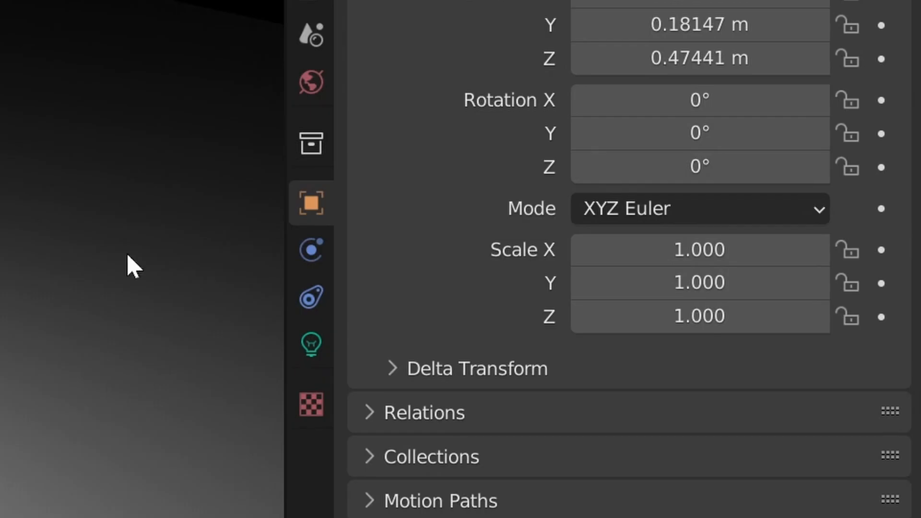
# Enable Shadow Caustics in the point light's light properties.
pyautogui.click(311, 344)
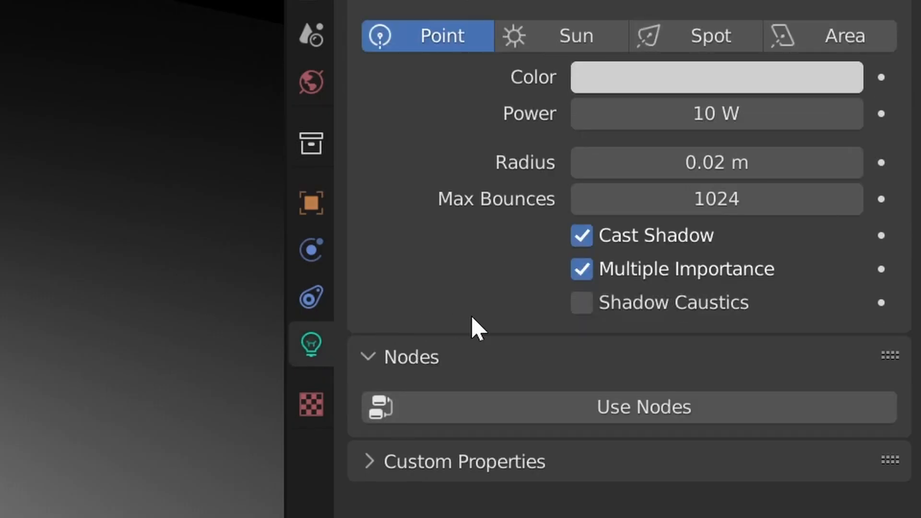
pyautogui.click(582, 303)
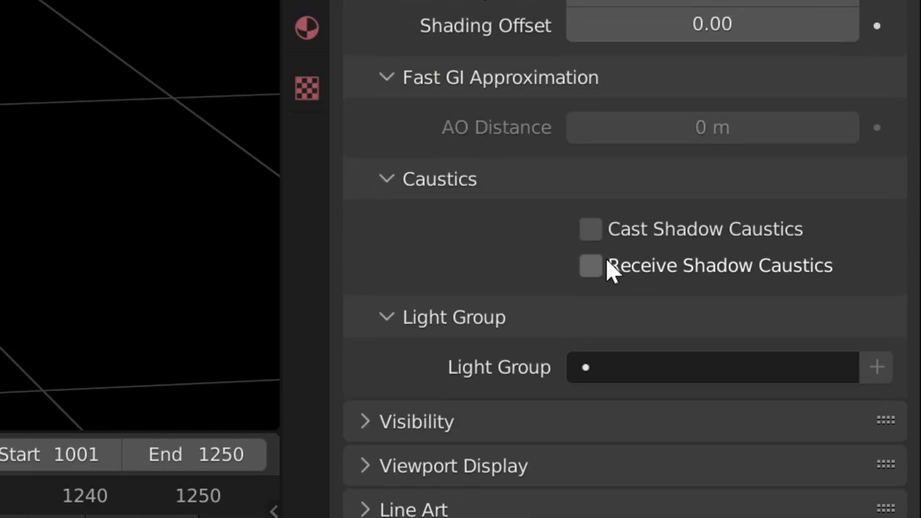
# Enable Receive Shadow Caustics on the floor plane.
pyautogui.click(590, 265)
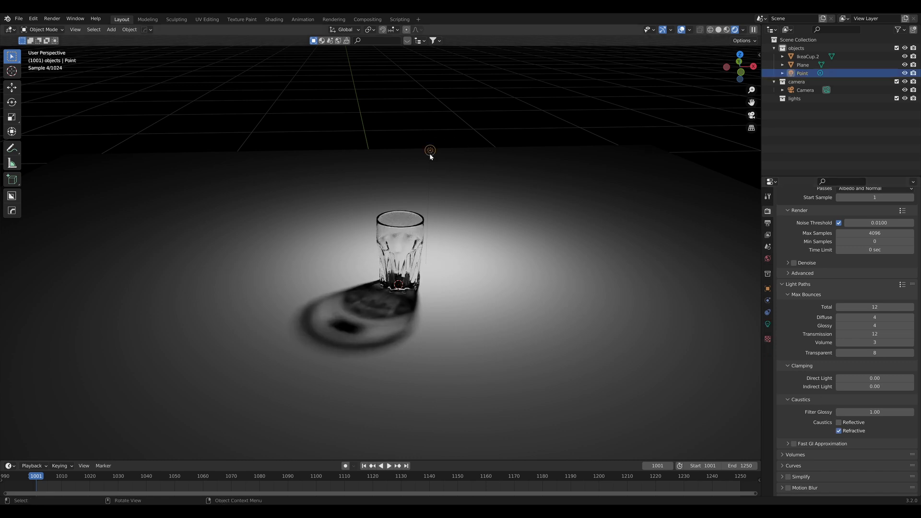
pyautogui.moveTo(430, 150); pyautogui.dragTo(288, 153)
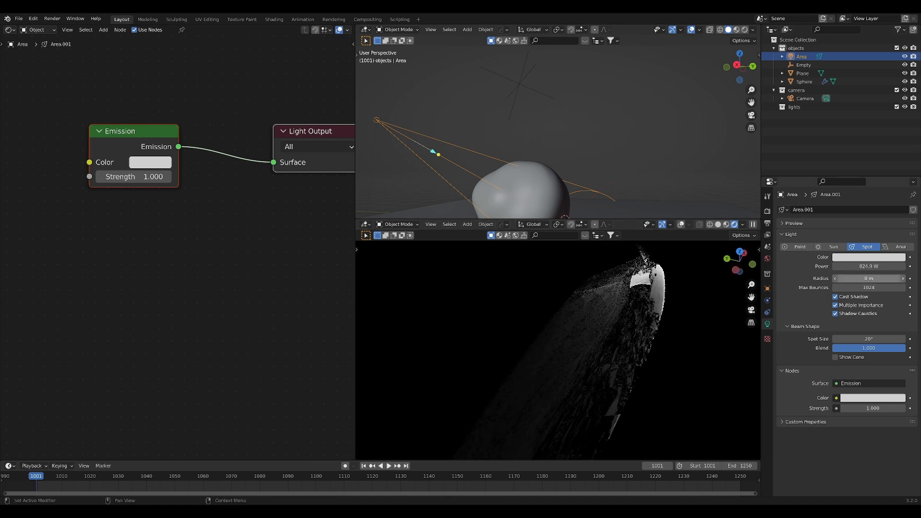
# Set the spot light radius to 0.05 m and save the scene with Ctrl+S.
pyautogui.click(868, 279)
pyautogui.write('.05')
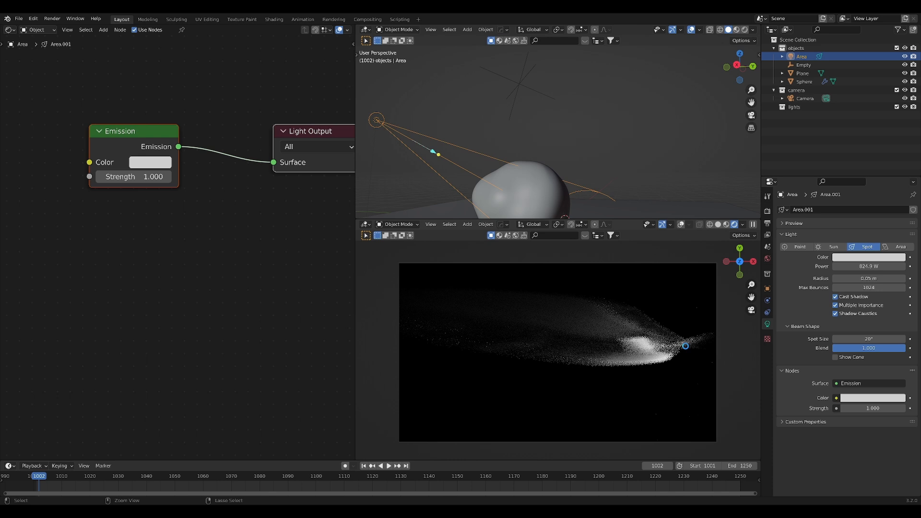
pyautogui.press('ctrl+s')
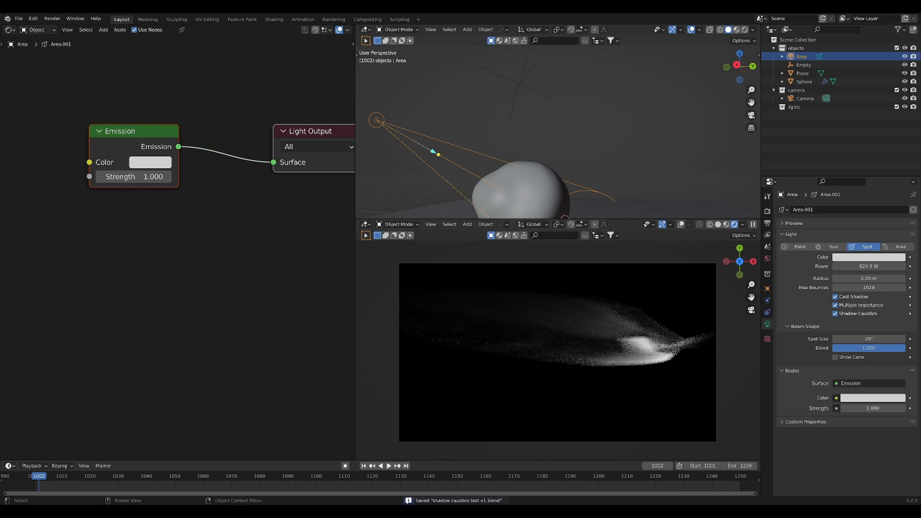